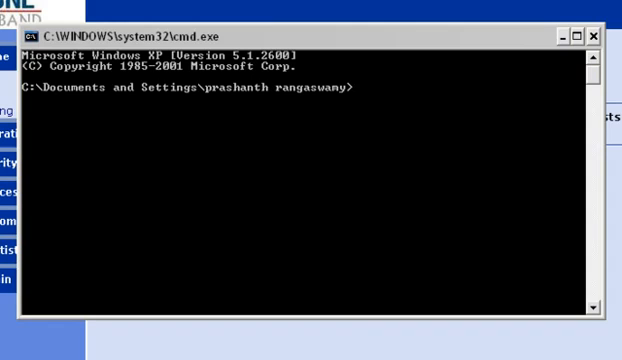
Step: Enter ipconfig in Command Prompt to view the network settings
text(ip)
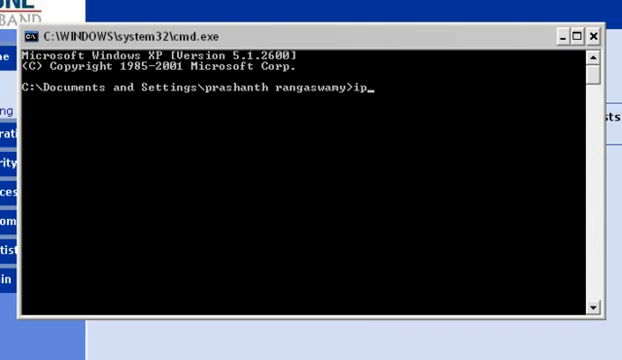
text(config)
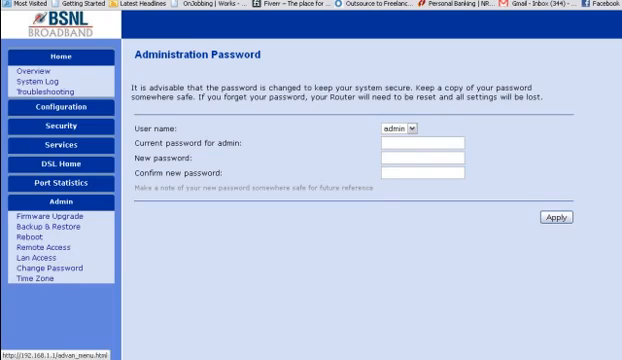
Step: Go to Configuration > Internet Connection and add a new connection
click(64, 101)
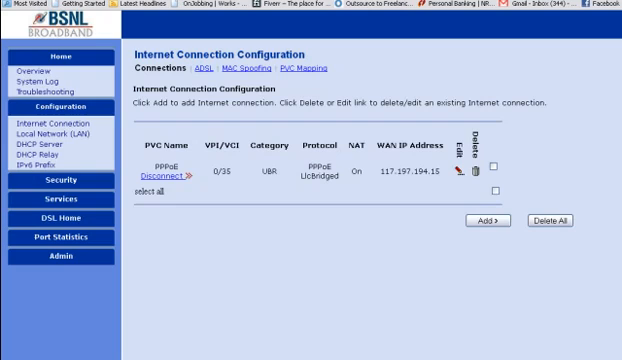
click(536, 171)
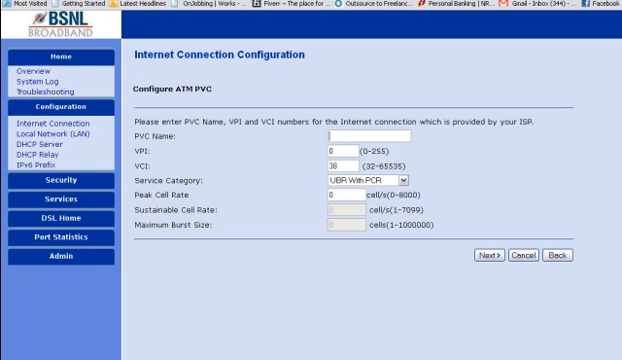
Step: Name the PVC PPPoE, keep VPI 0, and set VCI to 35
text(P)
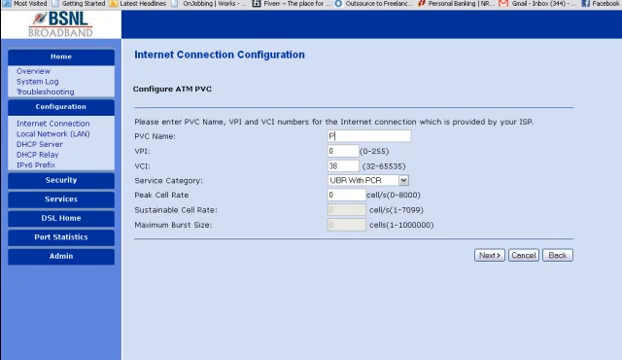
text(PPoE)
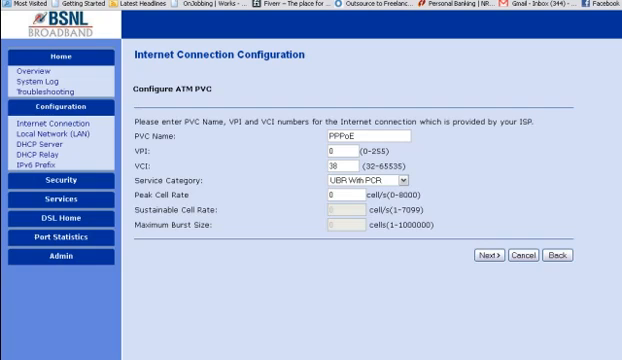
text(3)
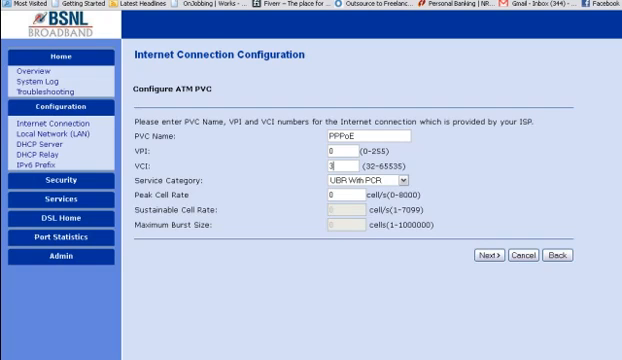
text(35)
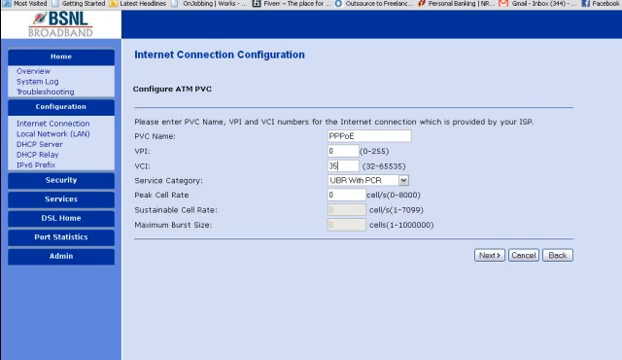